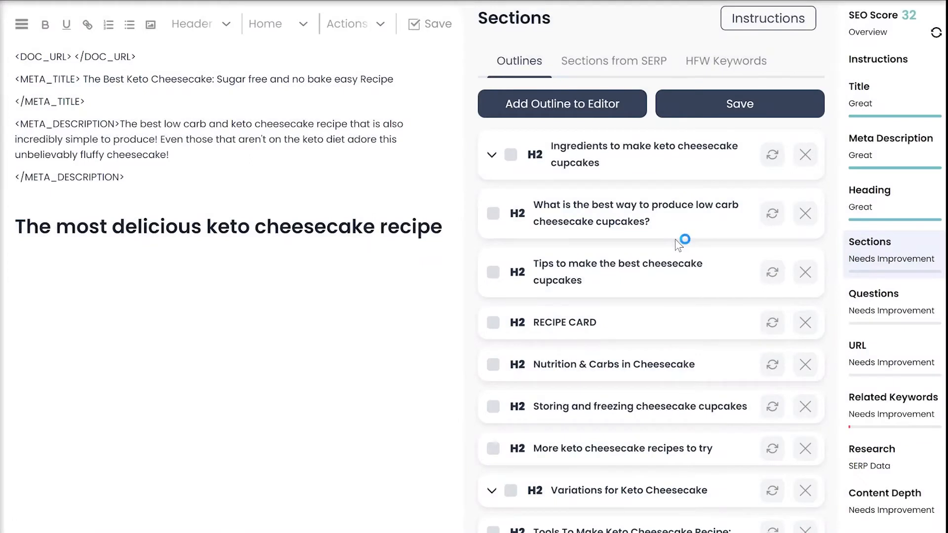
{"action": "mouse_move", "coordinate": [677, 244]}
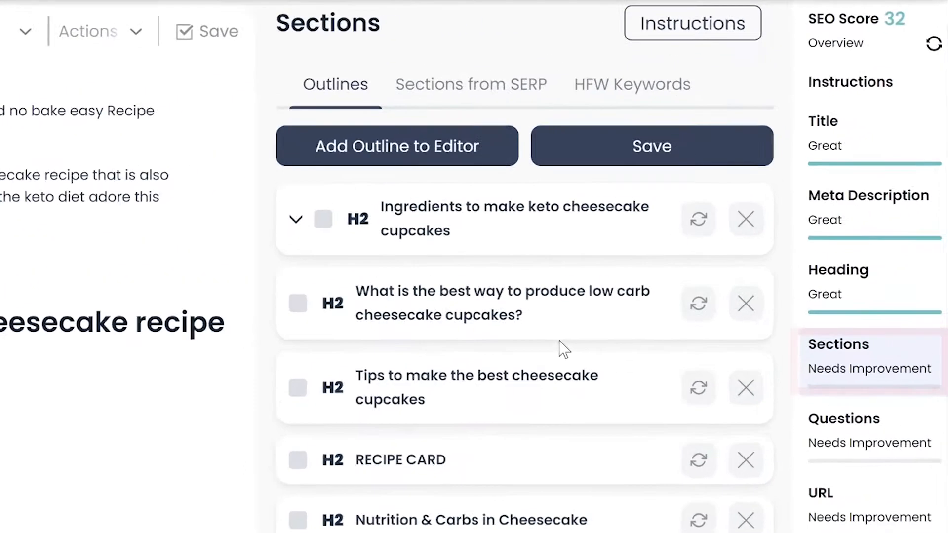
{"action": "mouse_move", "coordinate": [878, 381]}
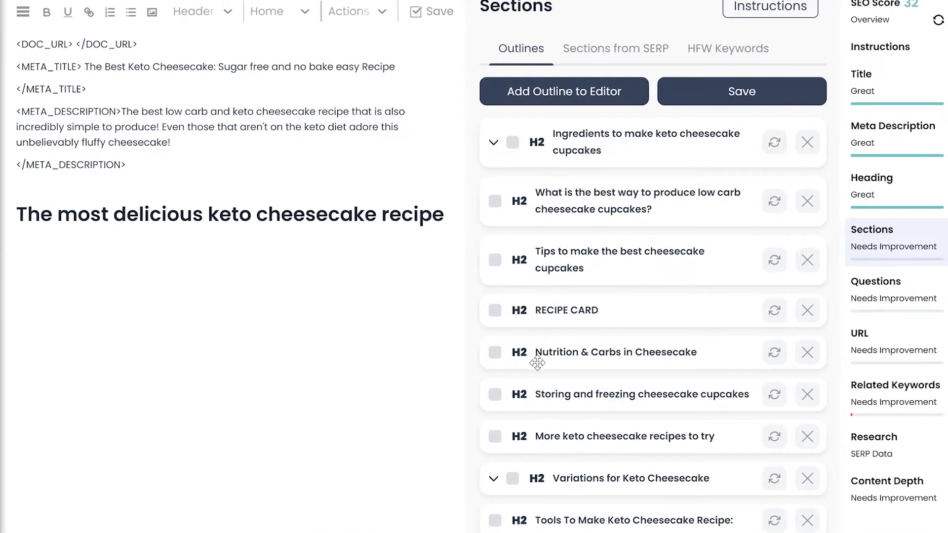
- Remove the RECIPE CARD H2 and regenerate the tools heading into an ingredients heading
{"action": "left_click", "coordinate": [806, 310]}
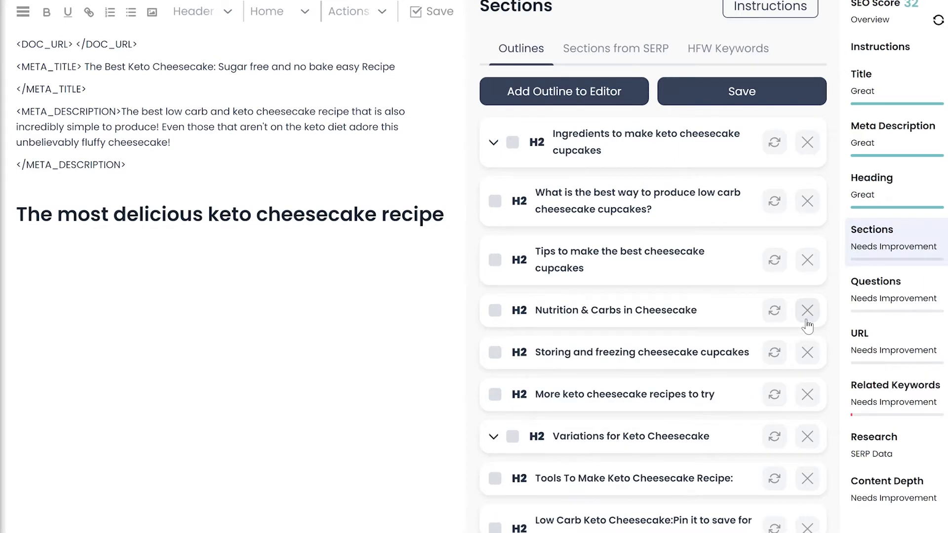
{"action": "mouse_move", "coordinate": [639, 478]}
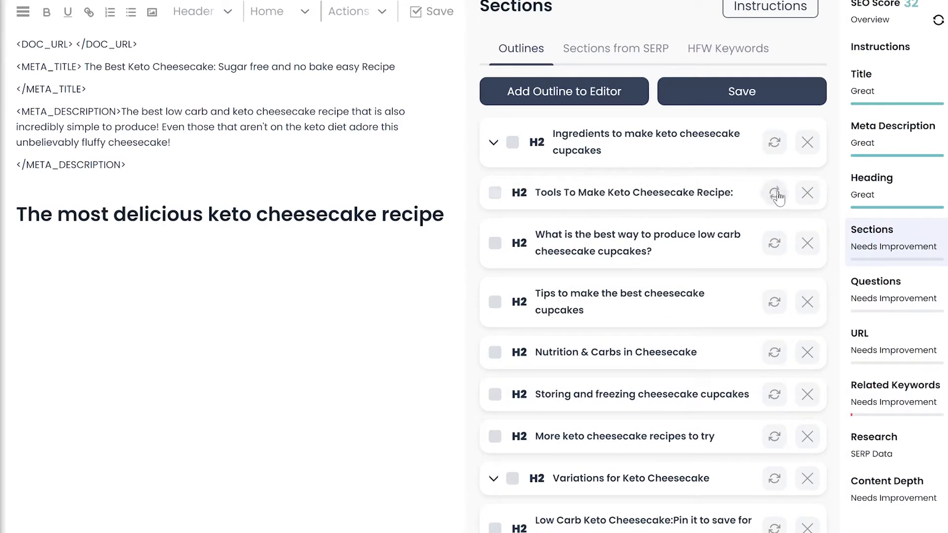
{"action": "left_click", "coordinate": [774, 193]}
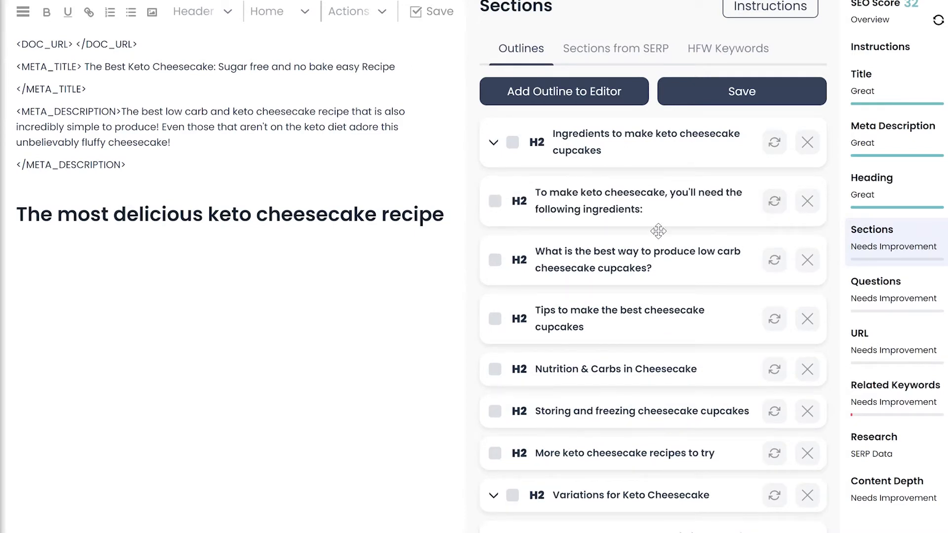
{"action": "left_click", "coordinate": [646, 143]}
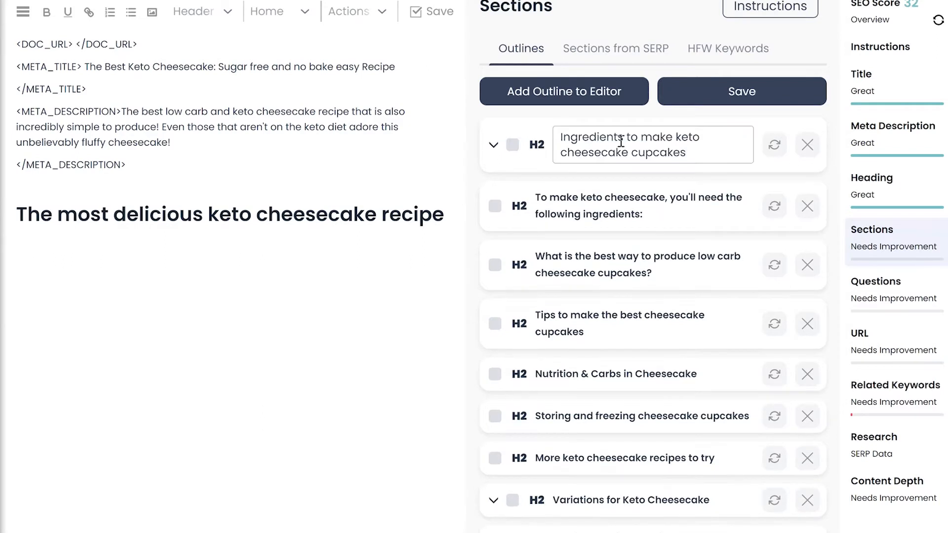
{"action": "left_click", "coordinate": [512, 144]}
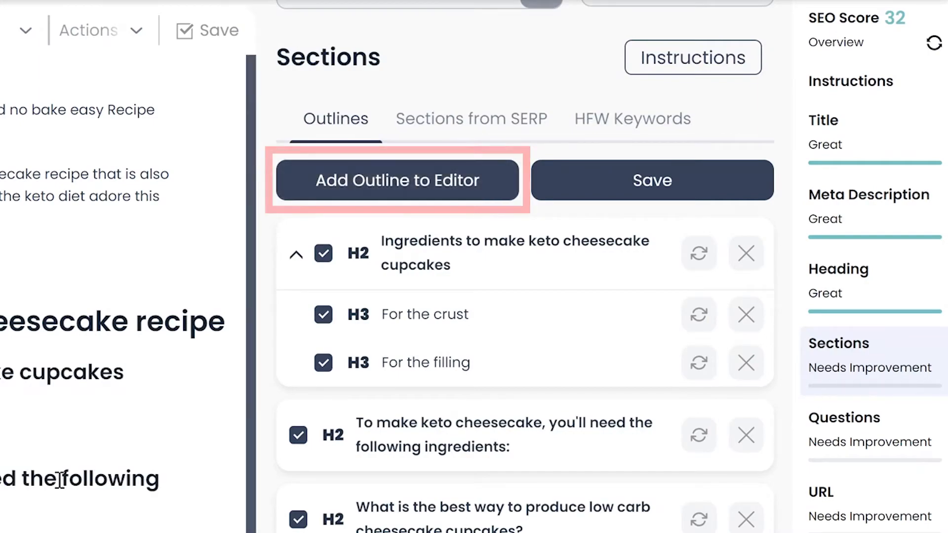
- Insert the outline headings into the article and save, lifting the SEO score to 64
{"action": "left_click", "coordinate": [397, 180]}
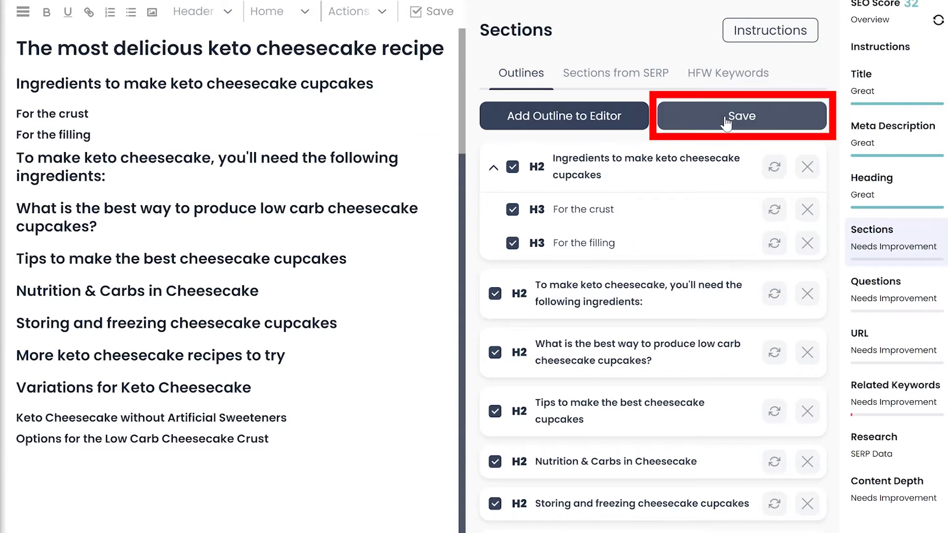
{"action": "left_click", "coordinate": [741, 115]}
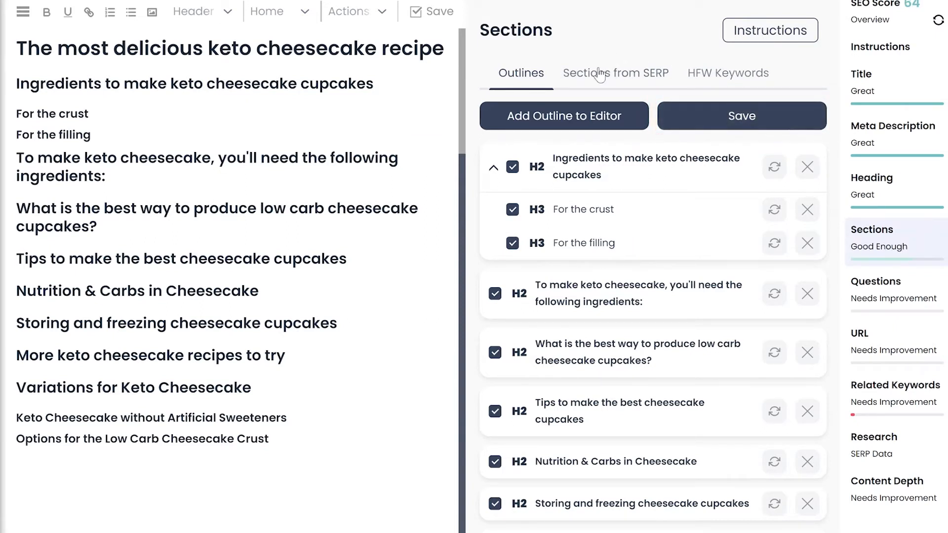
- Copy chocolatecoveredkatie.com's Keto Cheesecake Recipe block with its four subheadings into the article
{"action": "left_click", "coordinate": [615, 72]}
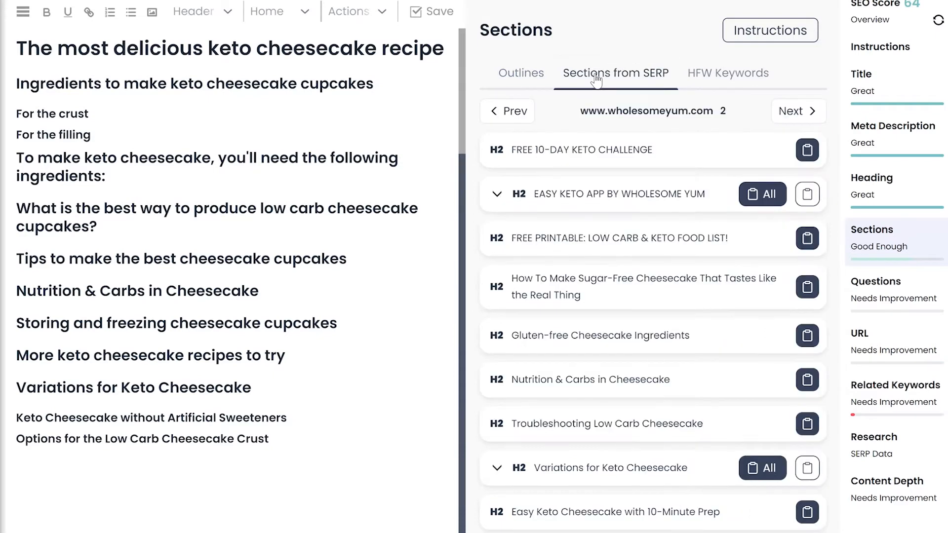
{"action": "scroll", "scroll_direction": "up", "scroll_amount": 3}
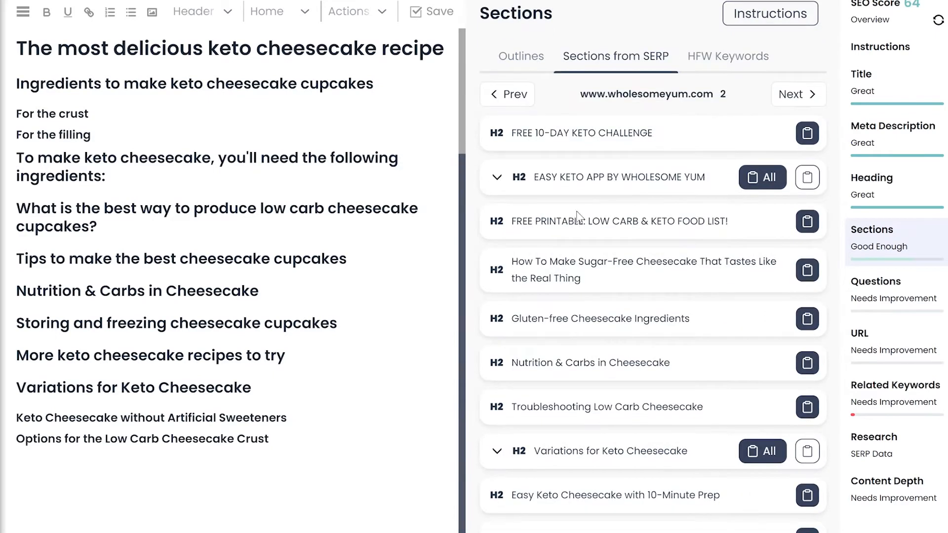
{"action": "left_click", "coordinate": [790, 94]}
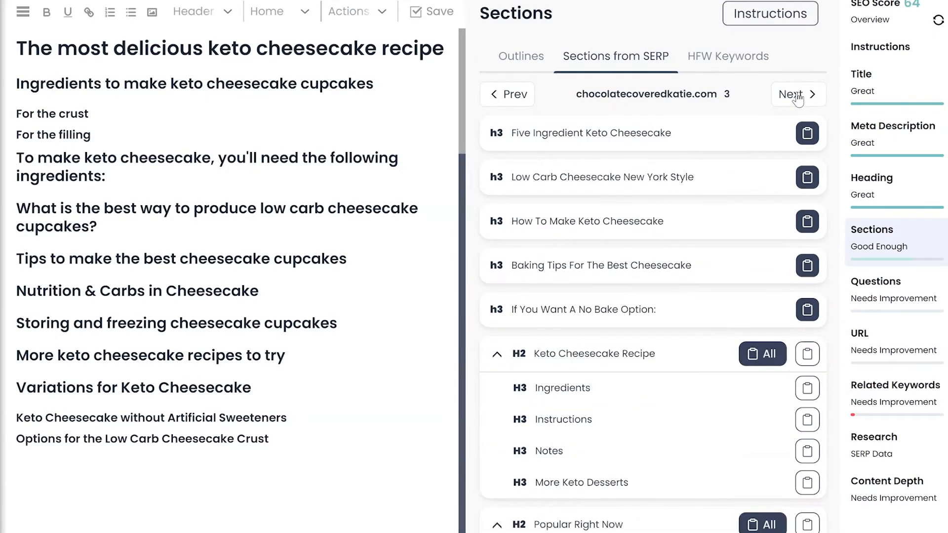
{"action": "scroll", "scroll_direction": "down", "scroll_amount": 3}
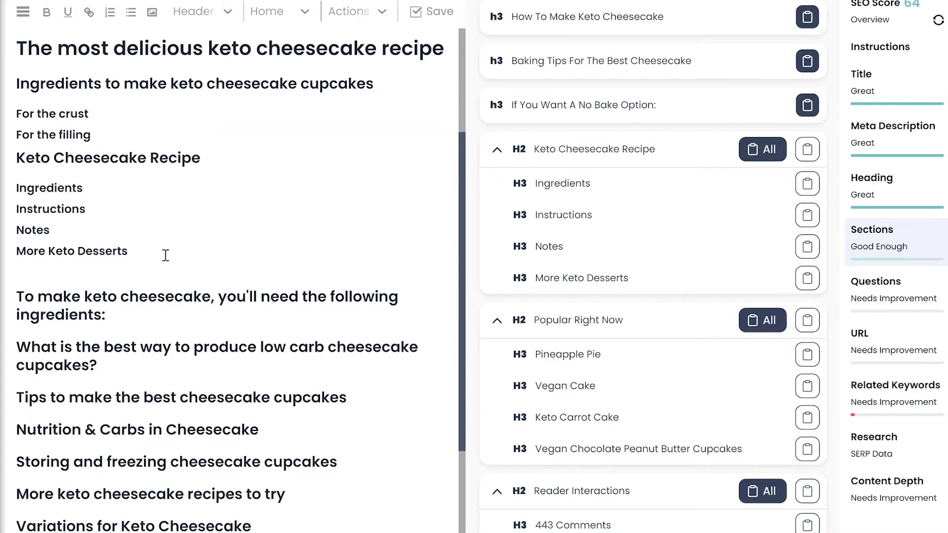
{"action": "scroll", "scroll_direction": "down", "scroll_amount": 3}
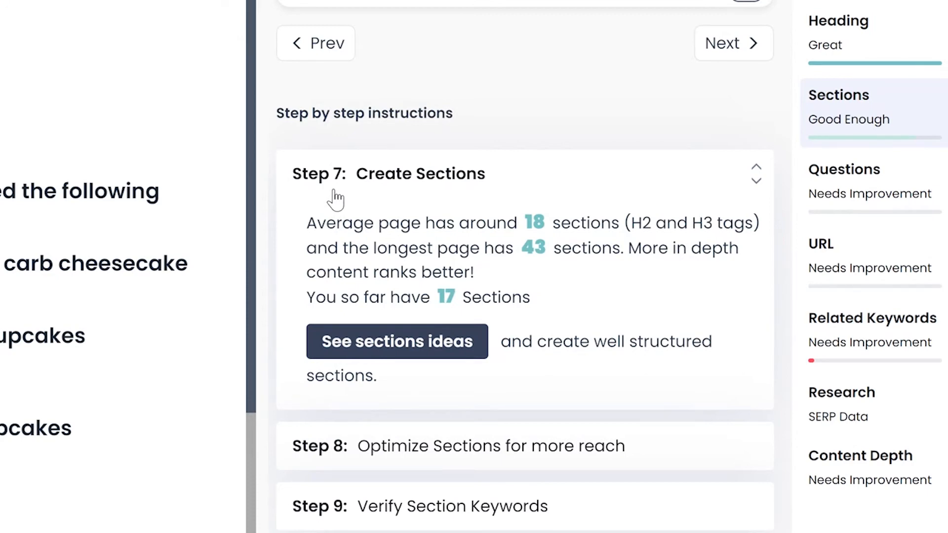
{"action": "mouse_move", "coordinate": [540, 226]}
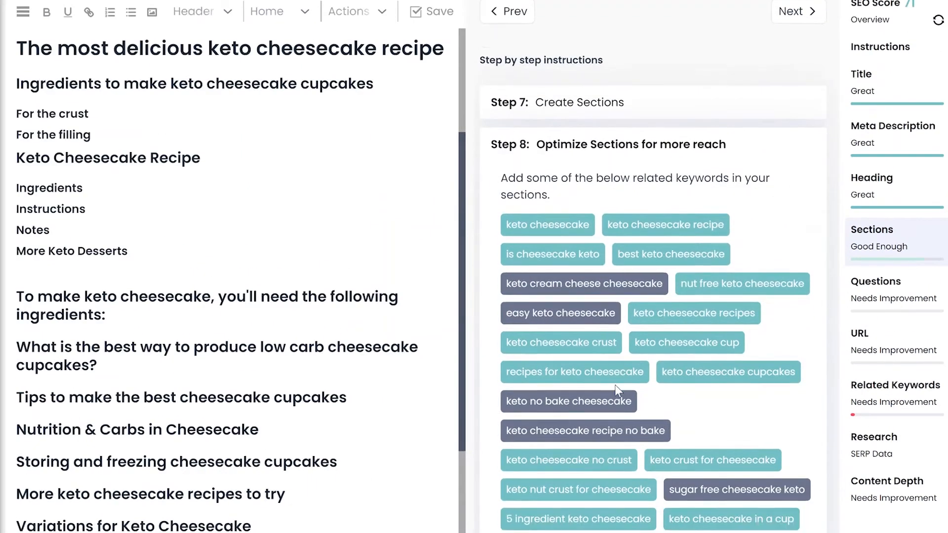
- Browse related keyword chips such as 4 ingredient and 3 ingredient keto cheesecake
{"action": "scroll", "scroll_direction": "down", "scroll_amount": 3}
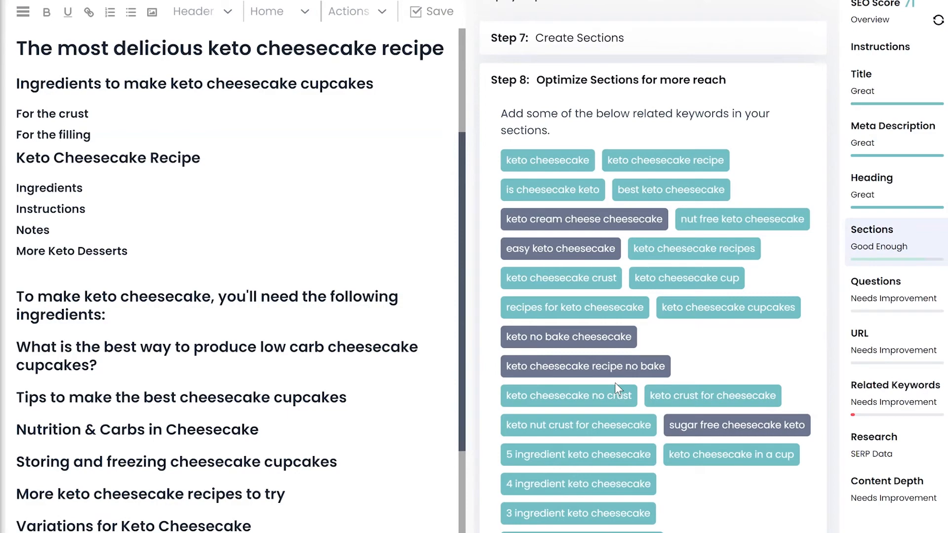
{"action": "mouse_move", "coordinate": [562, 309]}
{"action": "type", "text": "Instructions for Vegan Recipe"}
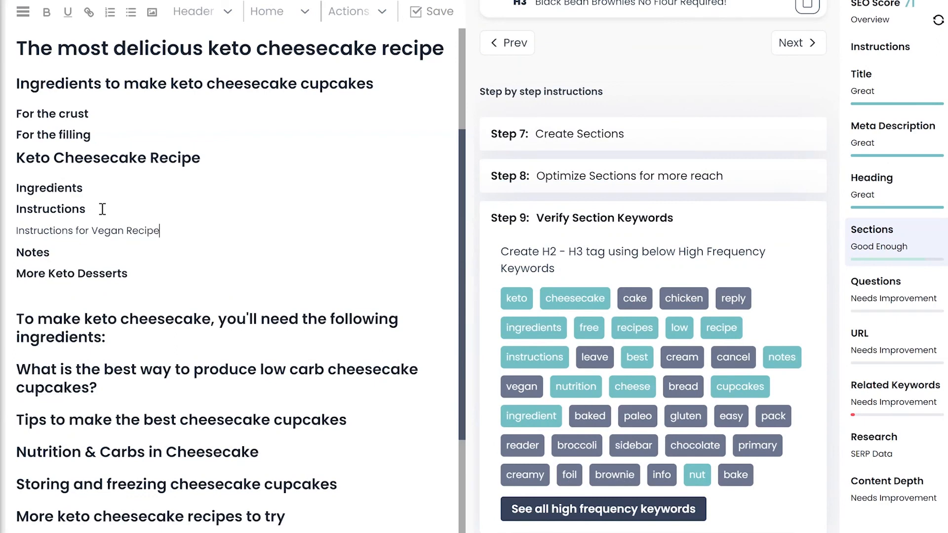
- Select the new 'Instructions for Vegan Recipe' line under Instructions for keyword checking
{"action": "triple_click", "coordinate": [88, 230]}
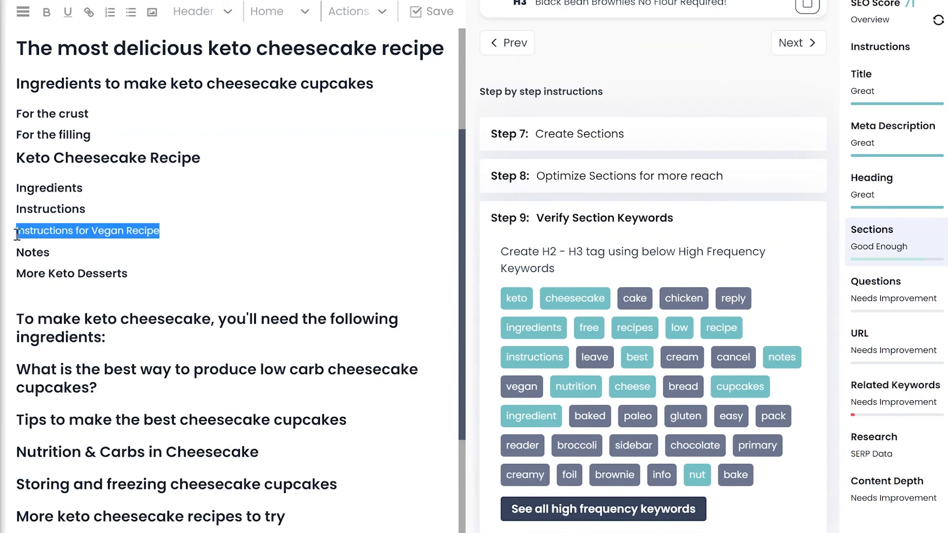